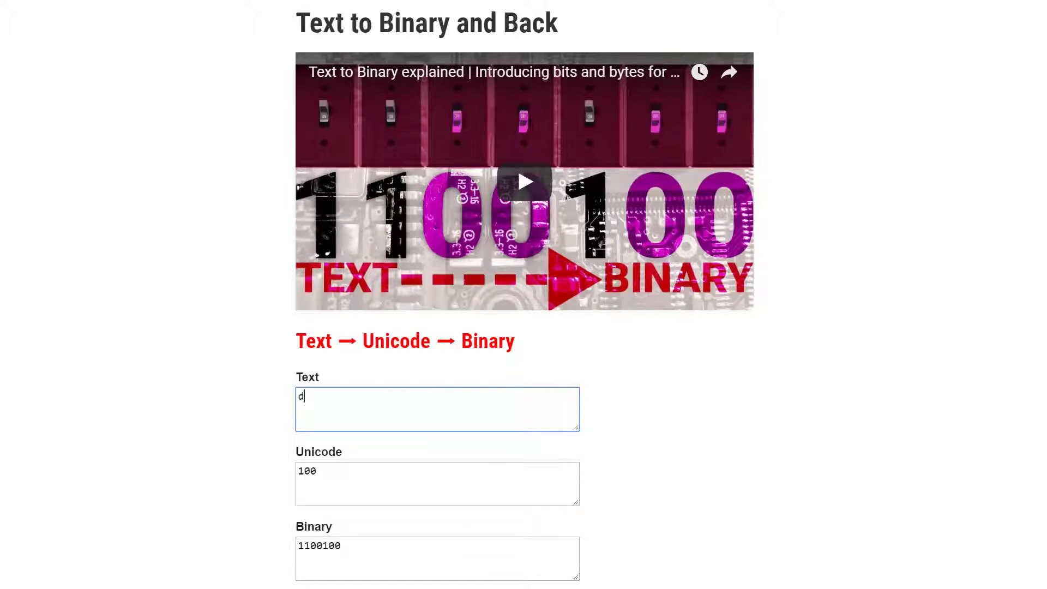
Type the rest of 'deeplizard' into the Text field so each letter shows its Unicode number and binary code
type("ee")
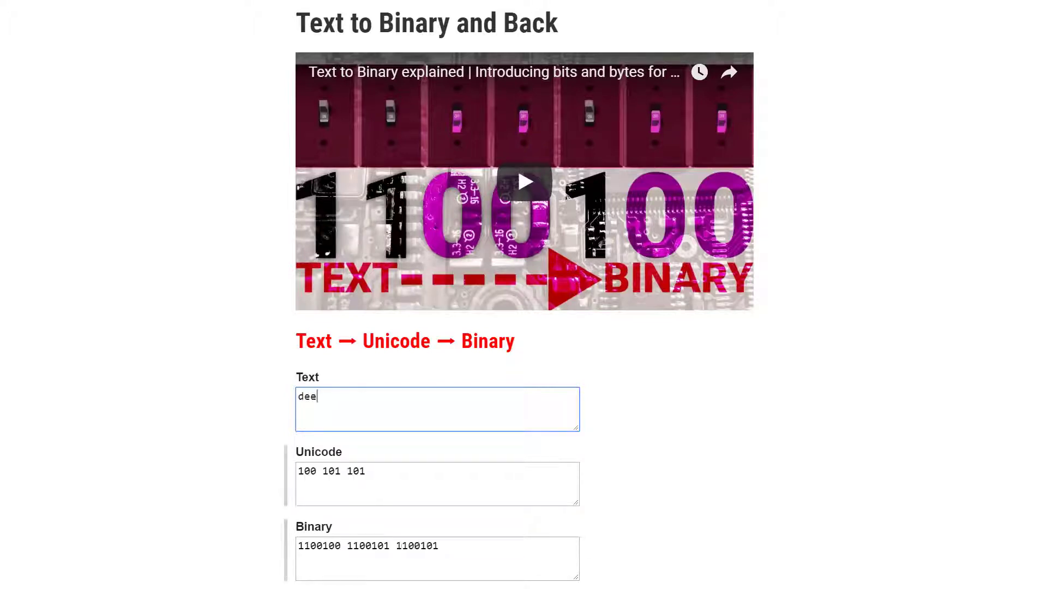
type("p")
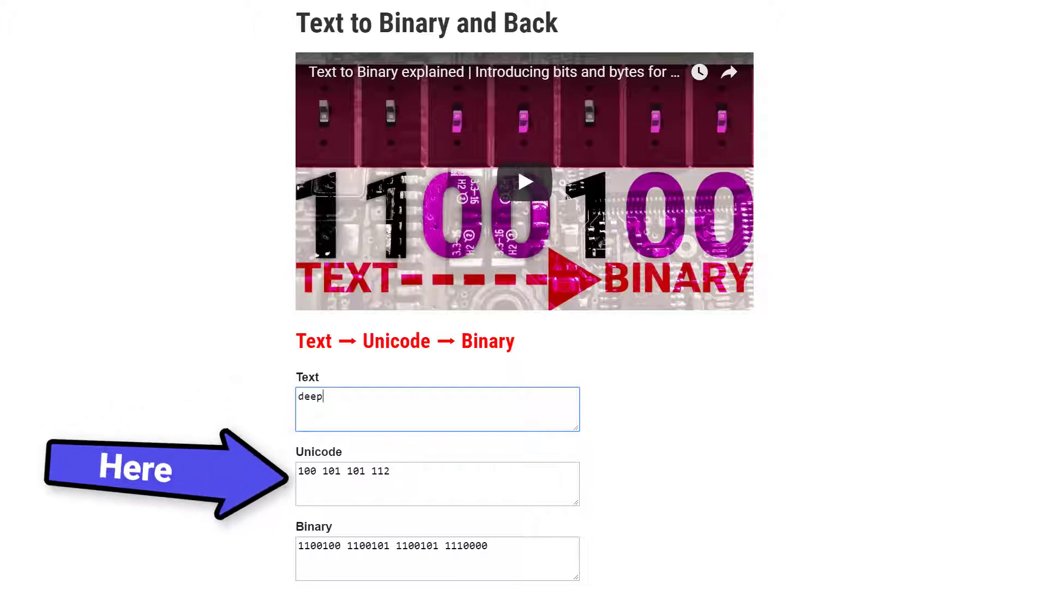
type("li")
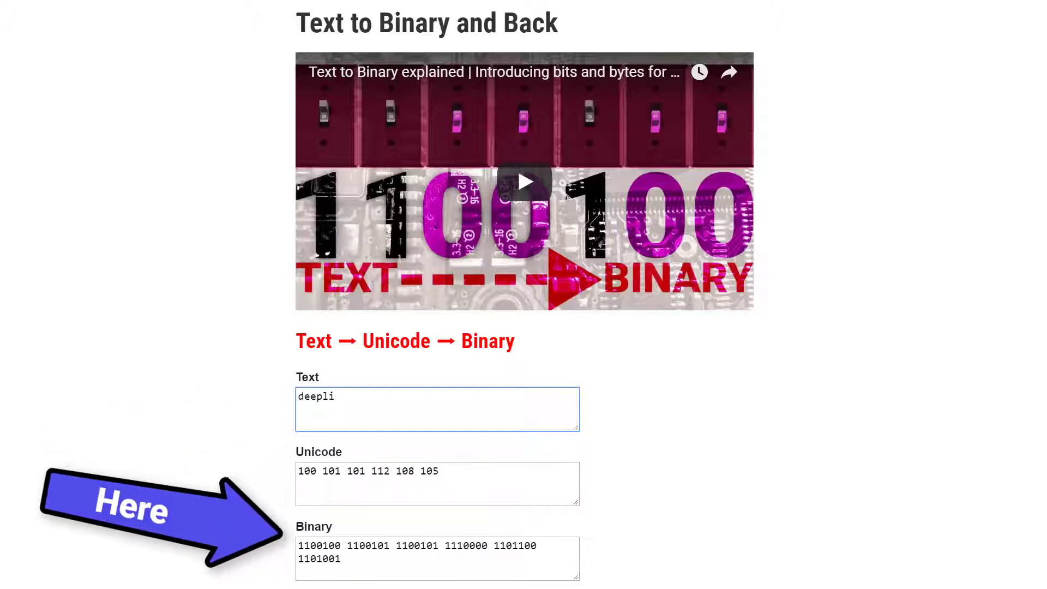
type("za")
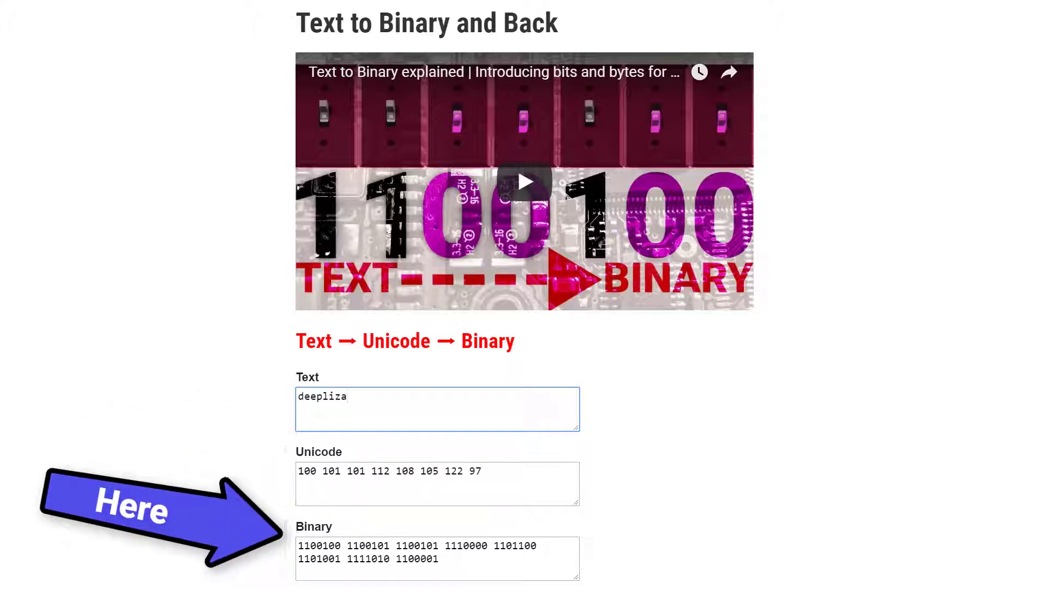
type("rd")
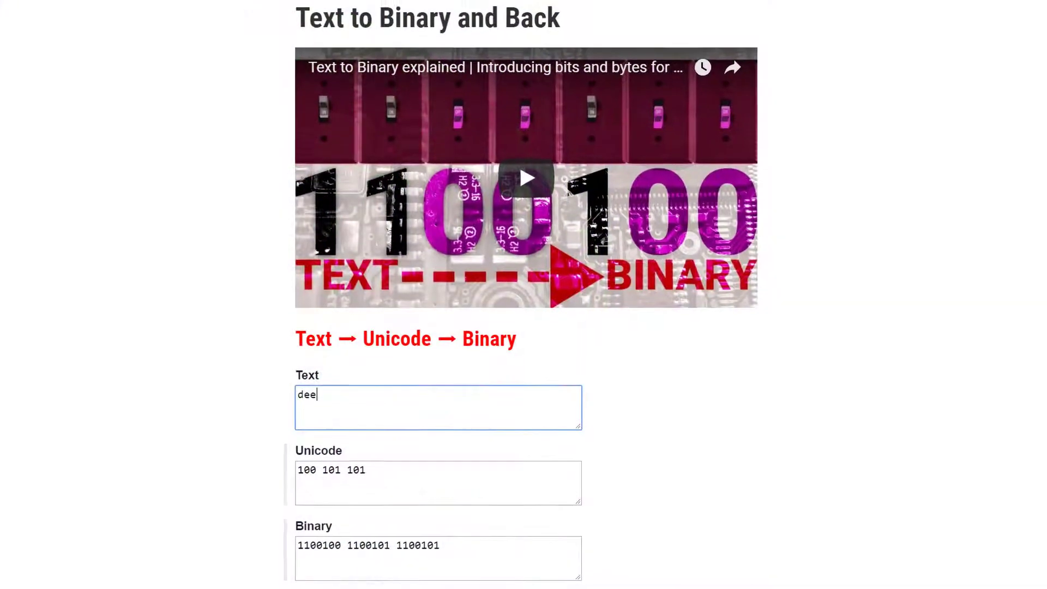
Continue spelling 'deeplizard' with p, l, i, zar, watching the Unicode and binary rows grow
type("p")
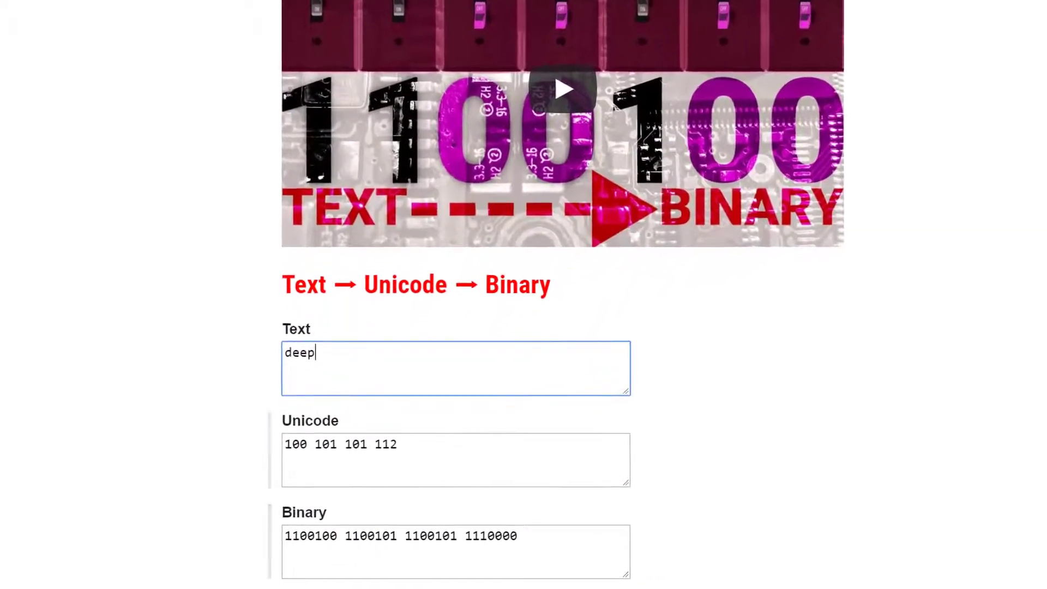
scroll("down", 3)
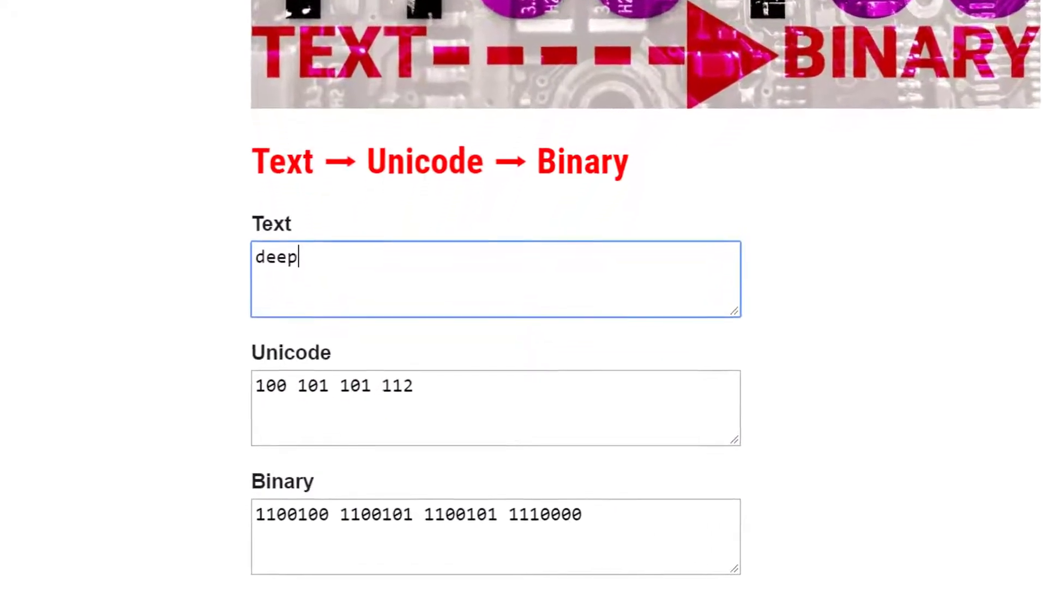
type("l")
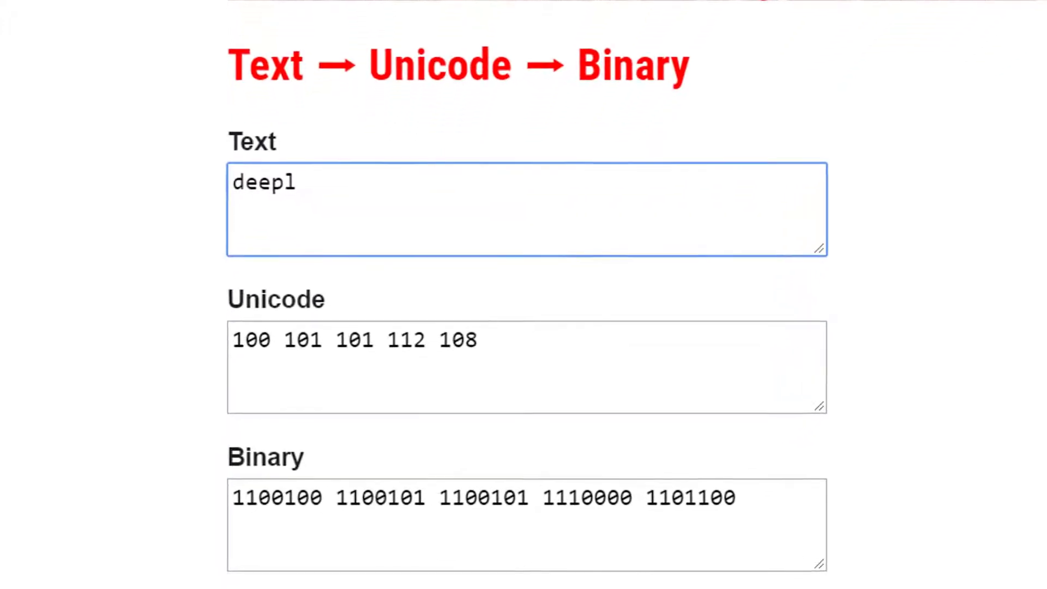
type("i")
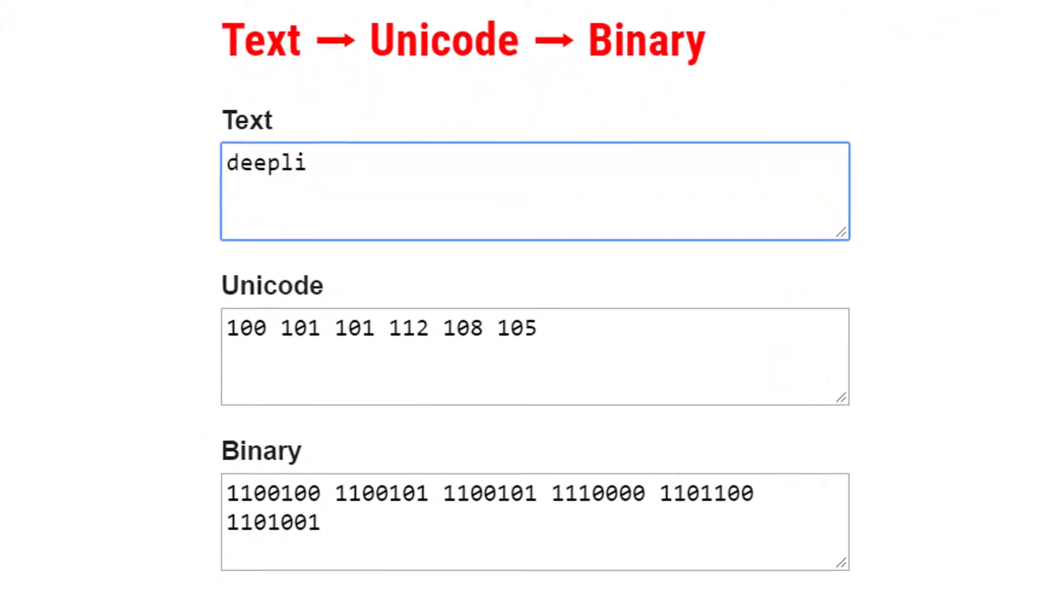
type("zar")
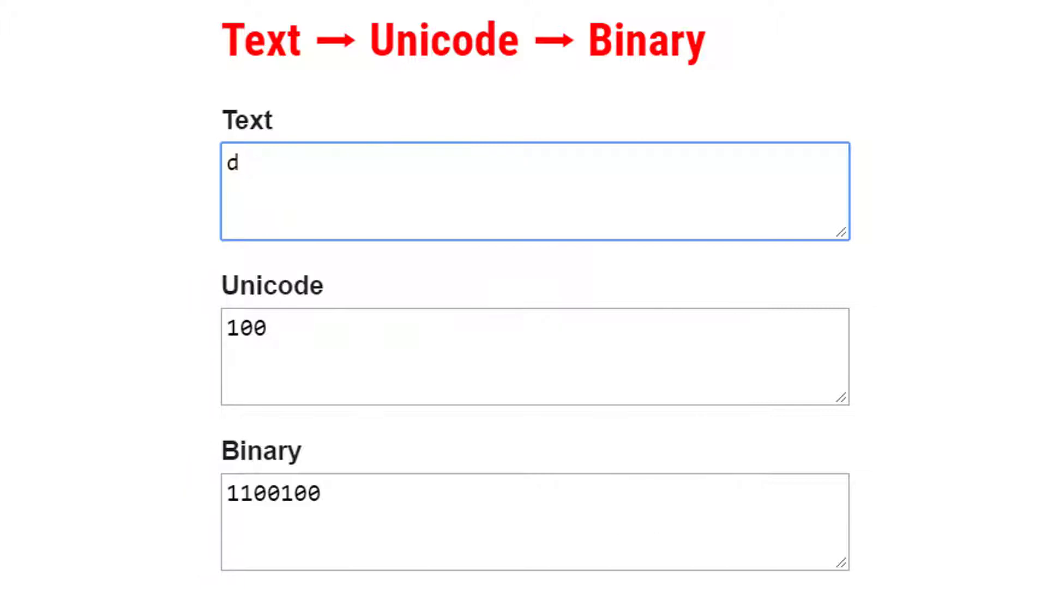
Retype 'eeplizard' after the d so all ten letters get Unicode numbers and binary codes
type("e")
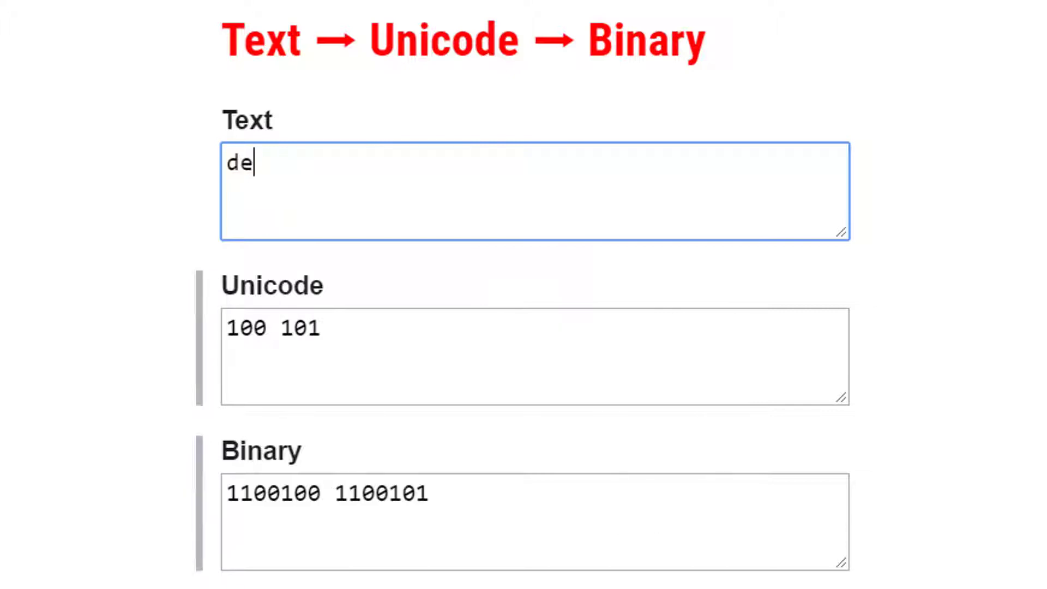
type("e")
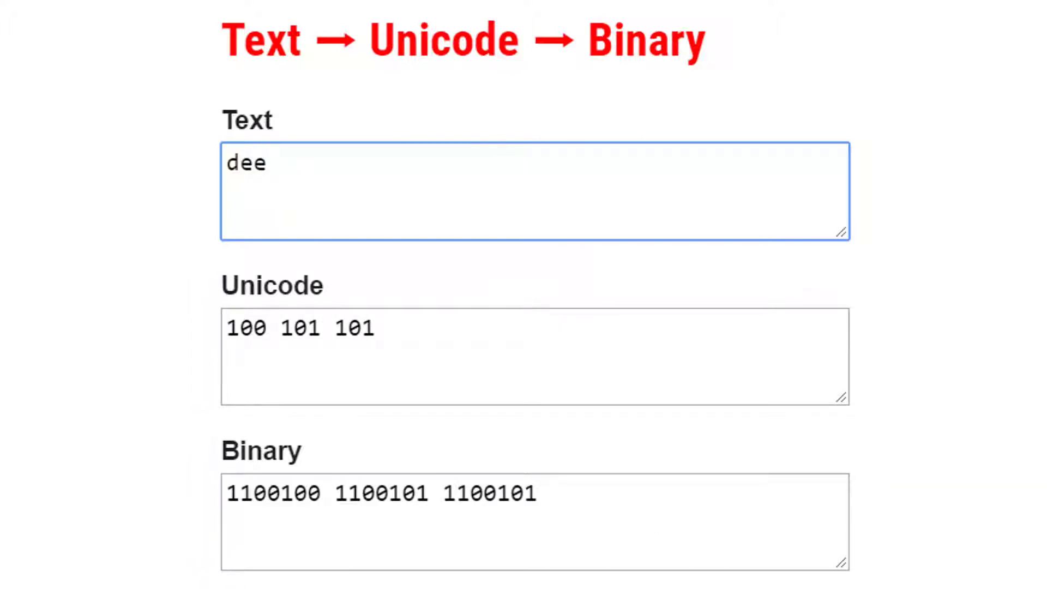
type("pl")
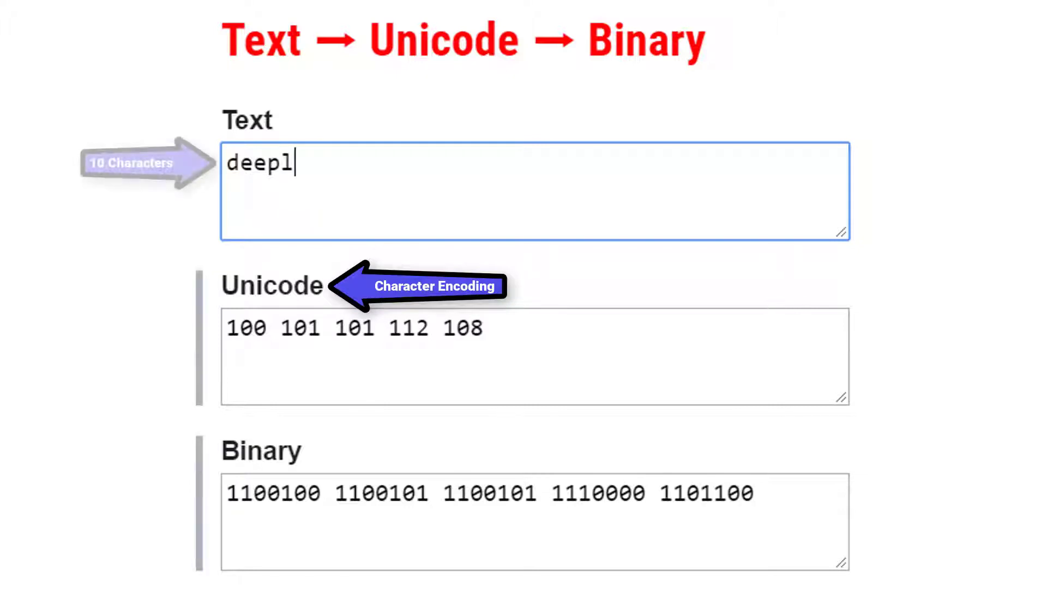
type("iz")
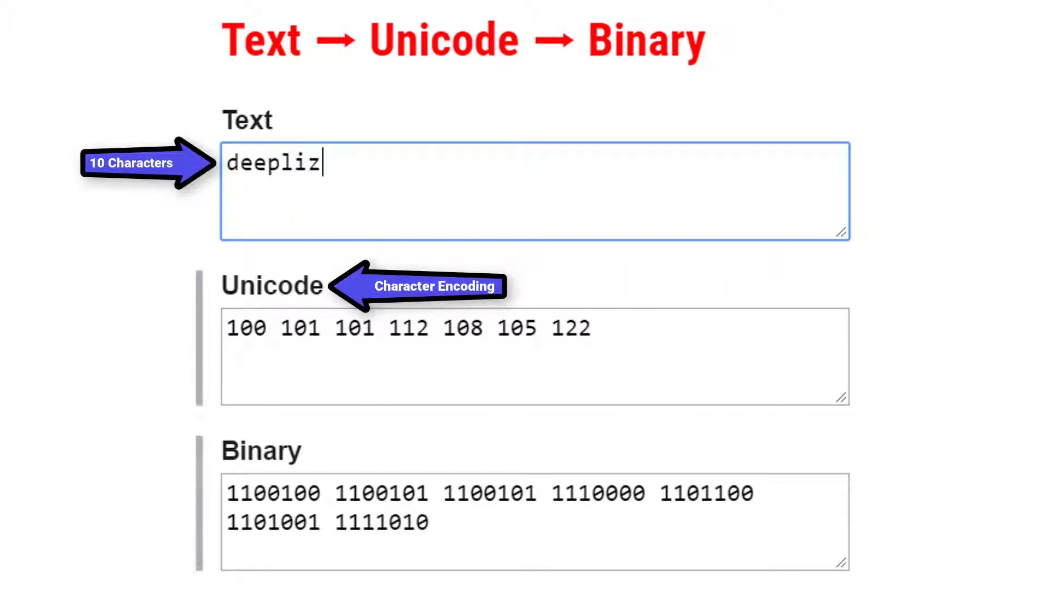
type("ar")
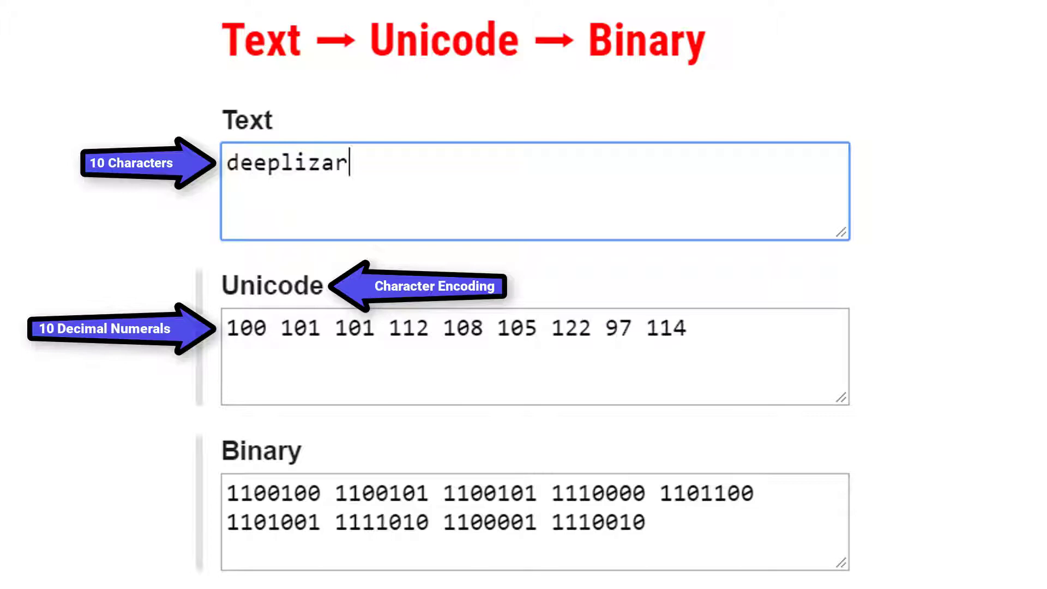
type("d")
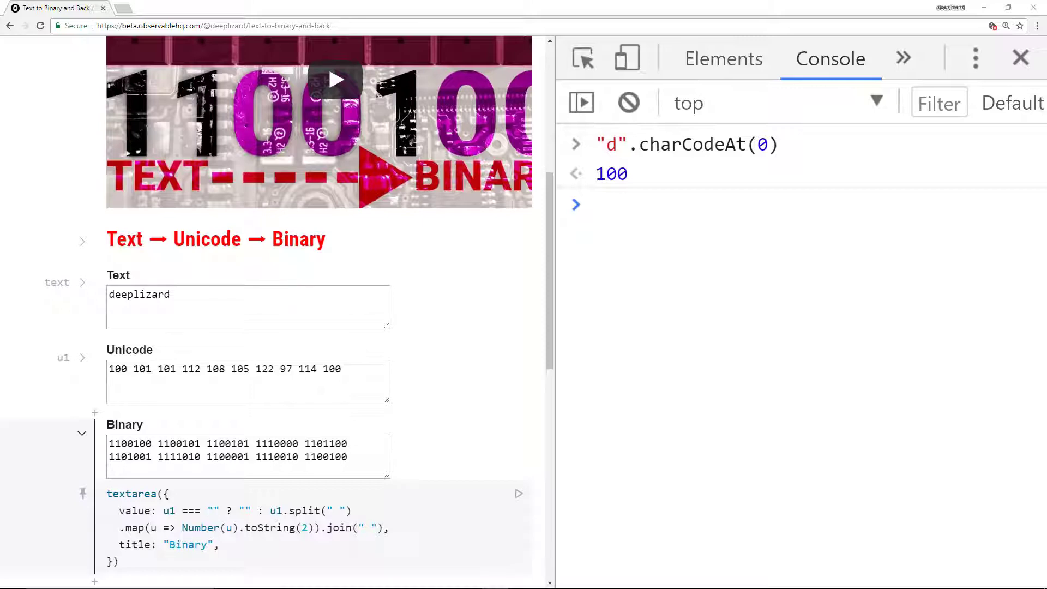
Run 100.toString(2) in the console to get a SyntaxError, then enter d.charCodeAt for the next attempt
type("100.toSt")
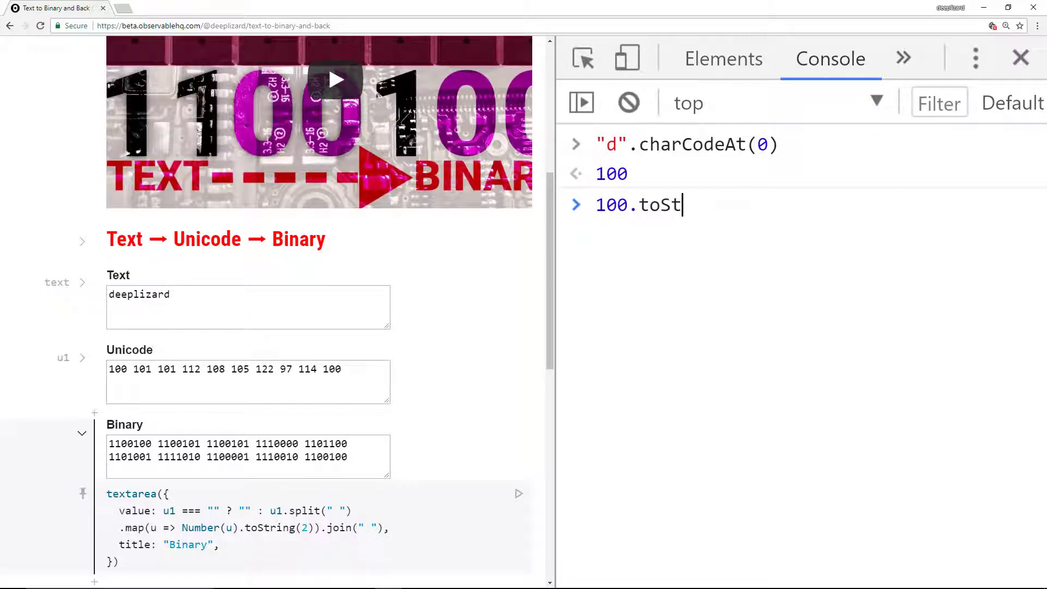
key("Return")
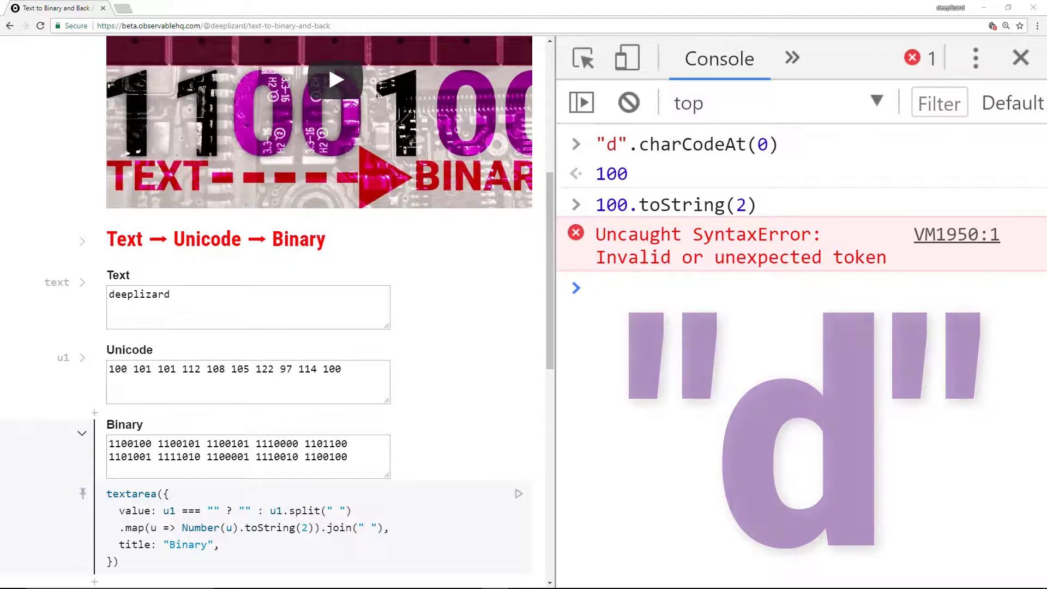
type("d.charCodeAt(0")
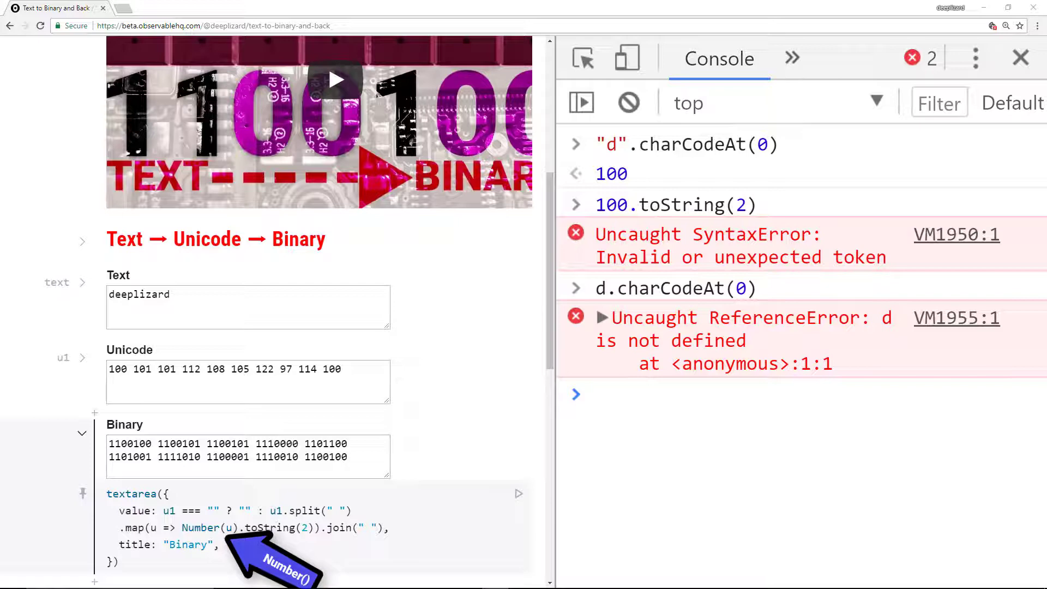
Enter Number(100).toString(2) in the console to convert 100 to binary as a wrapped Number
type("Number")
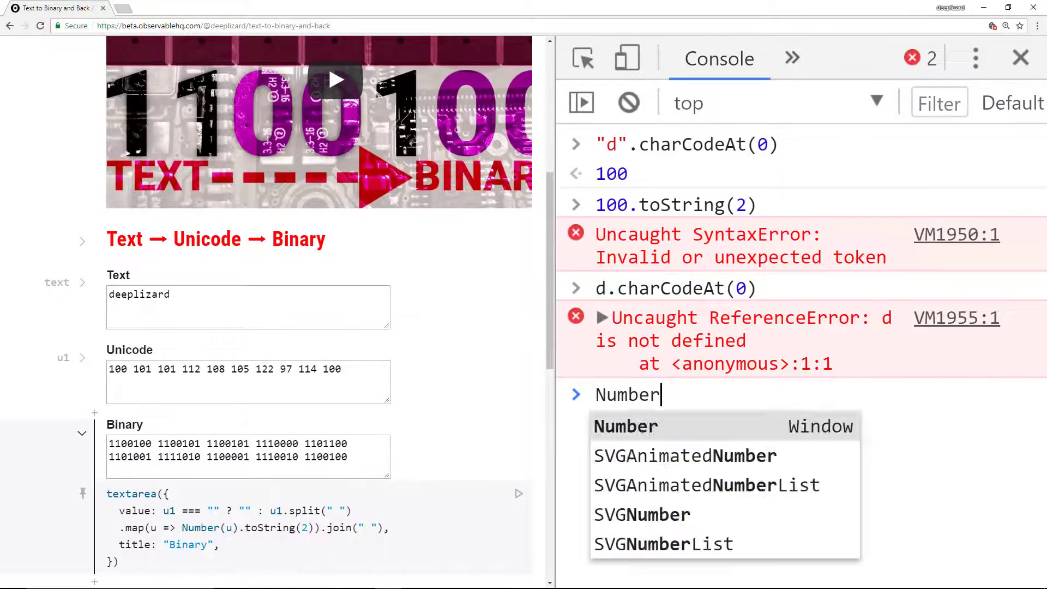
type("(100).toString(2")
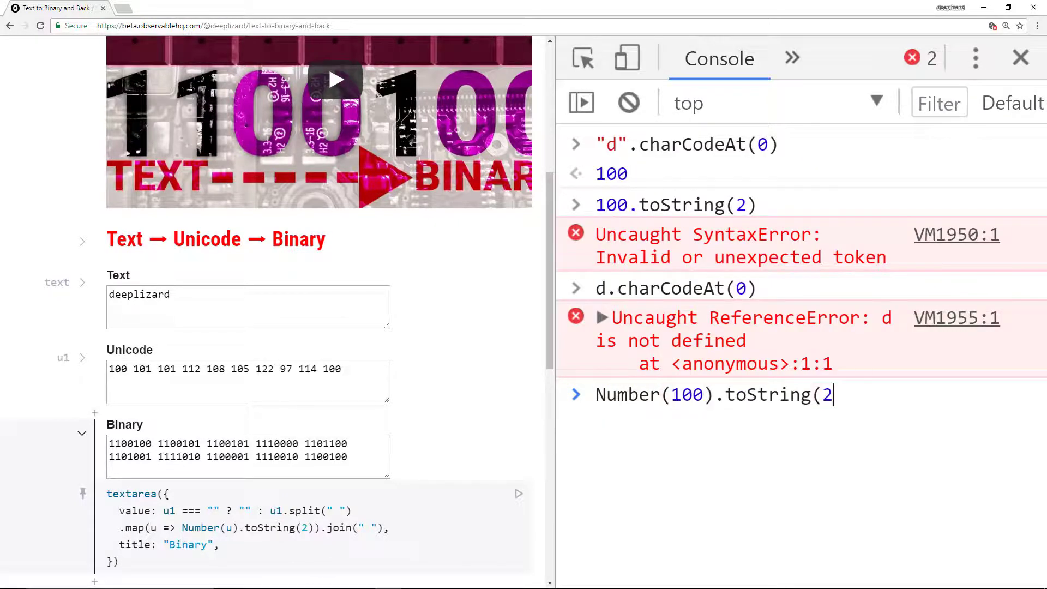